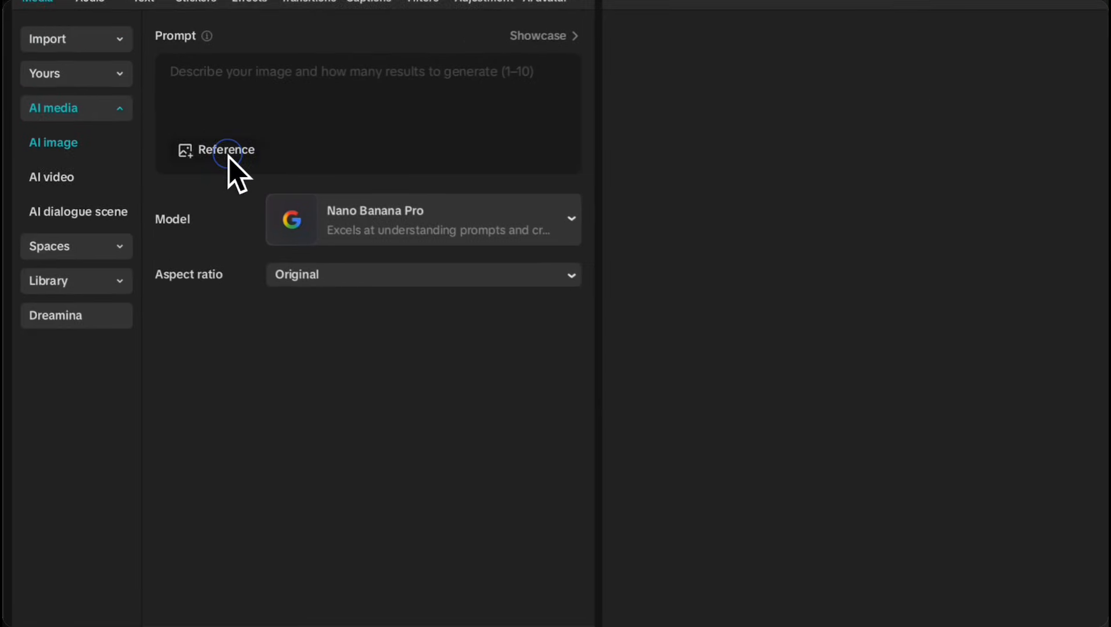
Step: Attach the portrait photo as the reference image for AI image generation
left_click(226, 150)
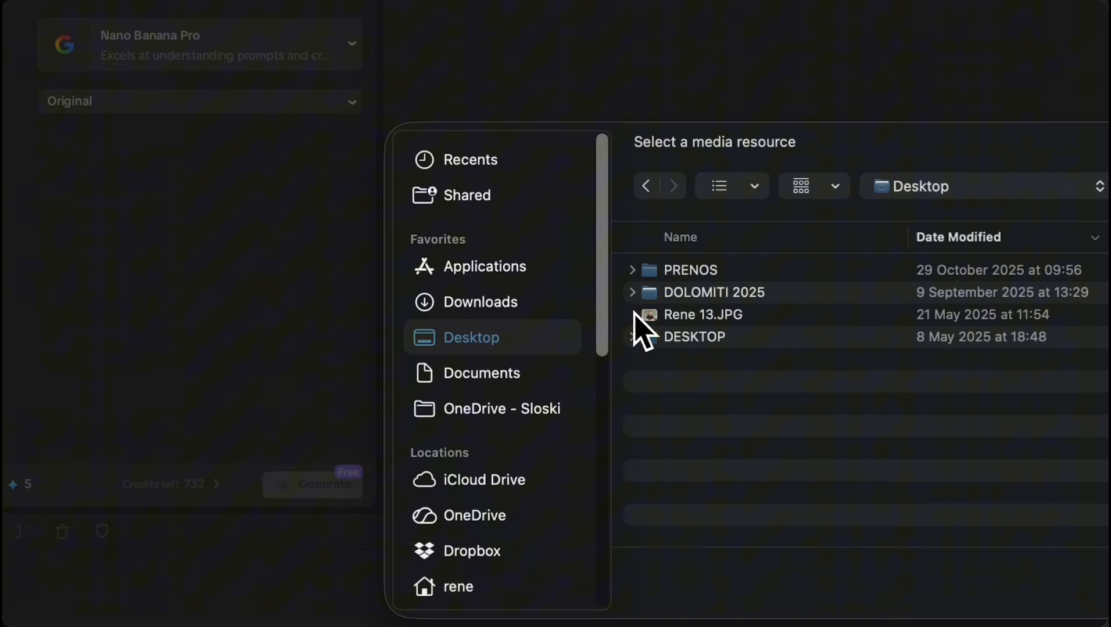
double_click(701, 315)
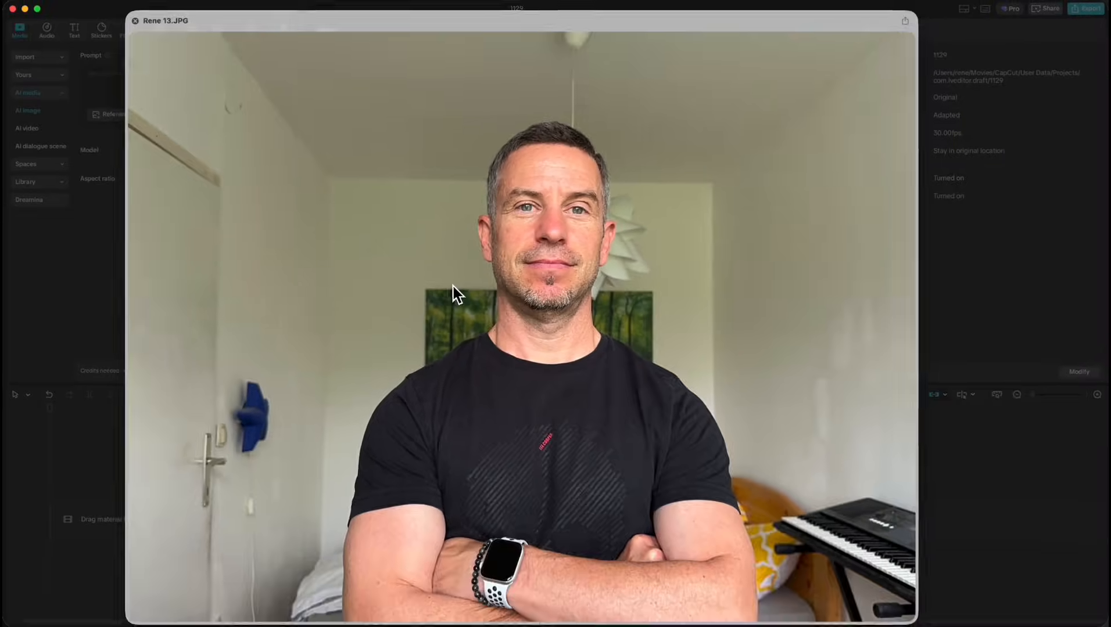
left_click(136, 25)
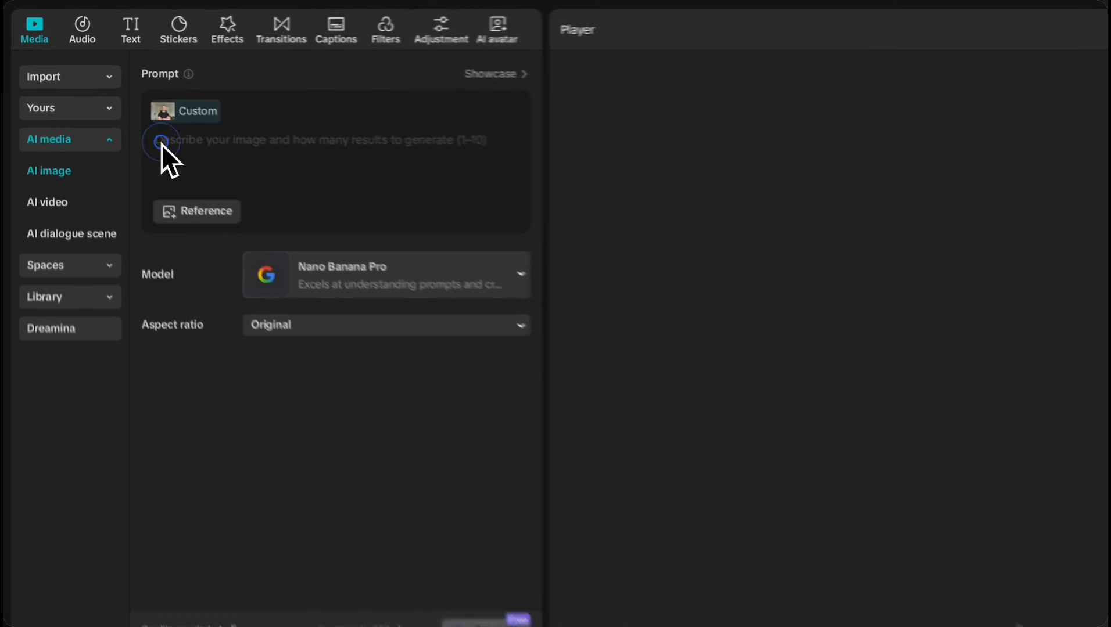
Step: Describe an expressionist charcoal sketch portrait of the man, keeping Nano Banana Pro as the model
left_click(161, 142)
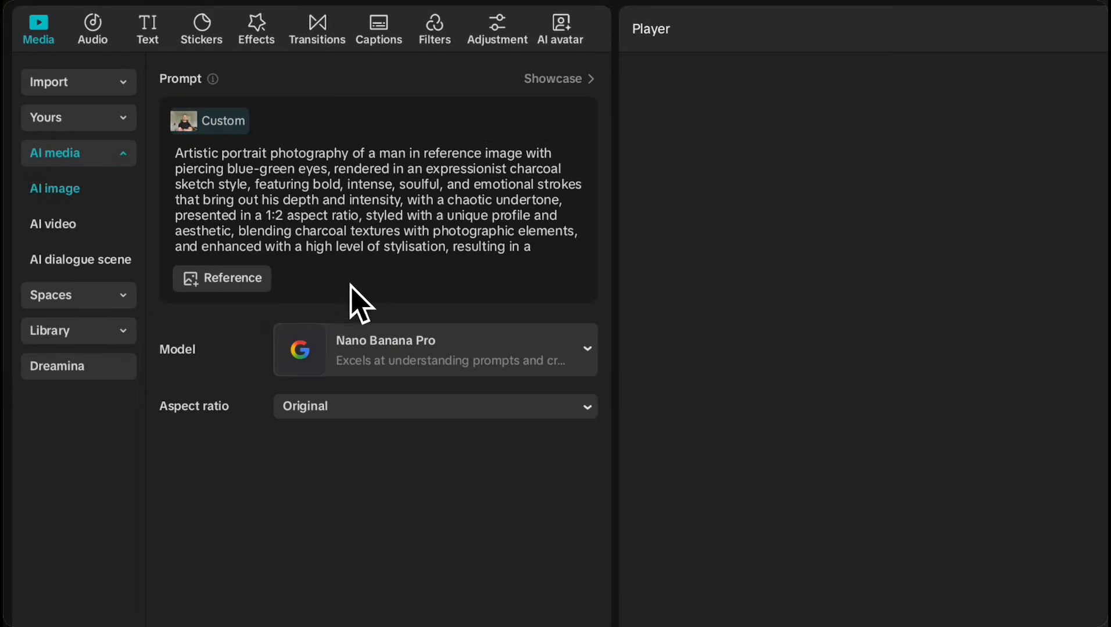
left_click(436, 349)
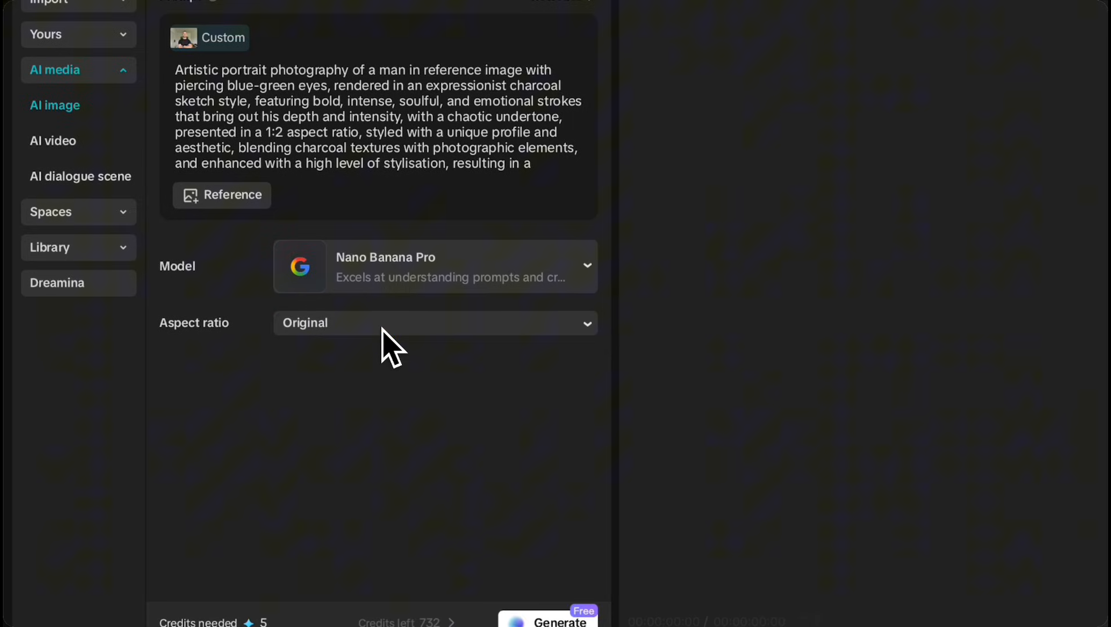
left_click(433, 323)
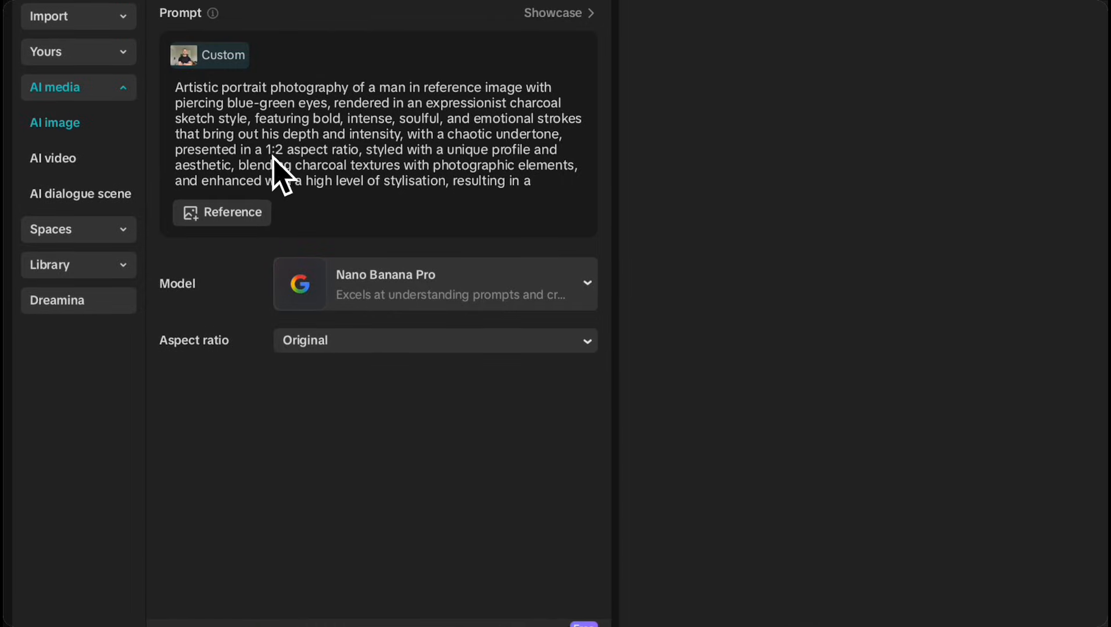
scroll("down", 3)
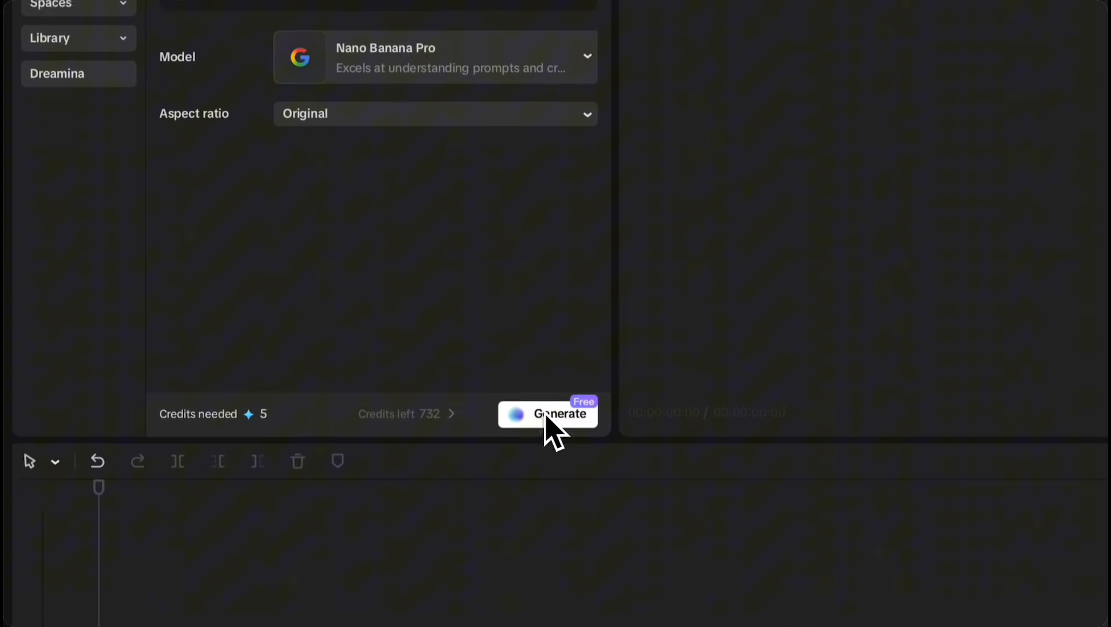
Step: Generate the charcoal portrait as a 3-second timeline clip and review its More and player options
left_click(548, 413)
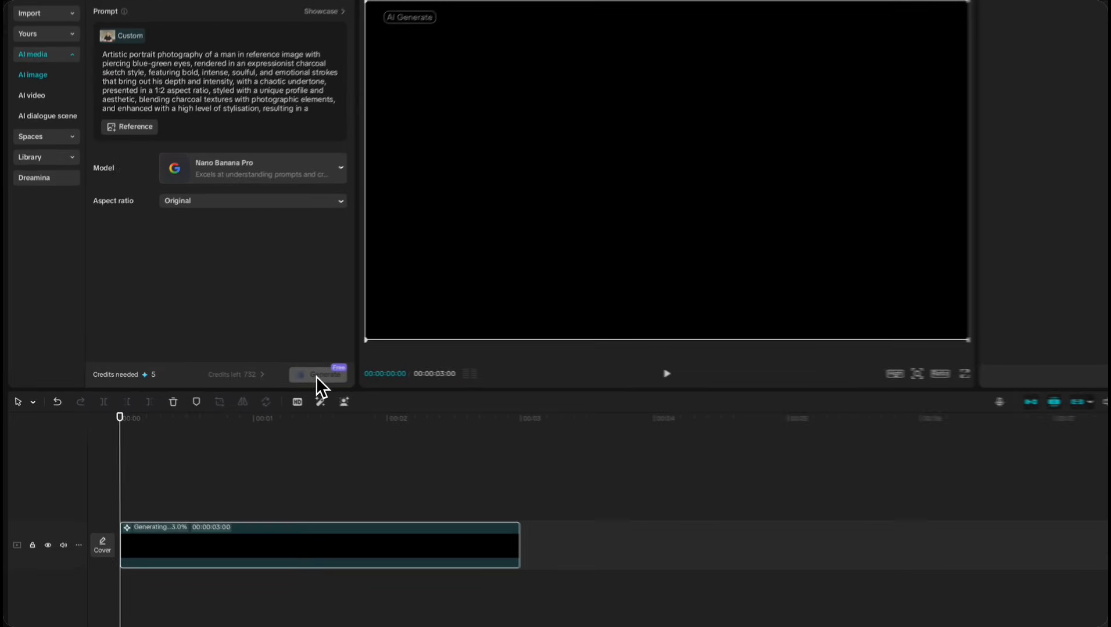
left_click(323, 374)
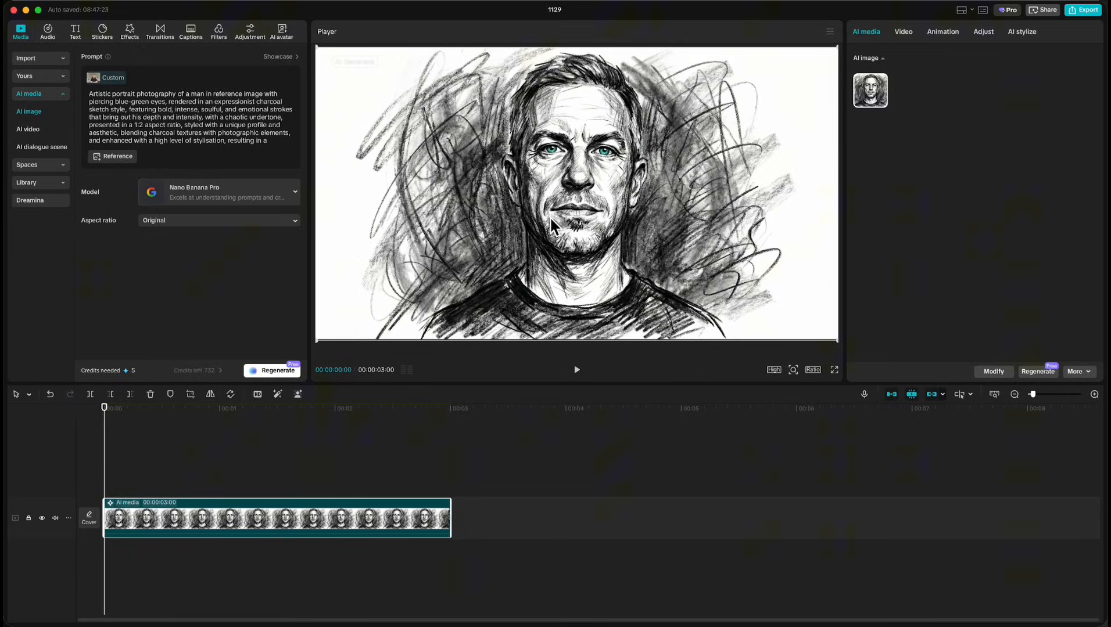
mouse_move(794, 373)
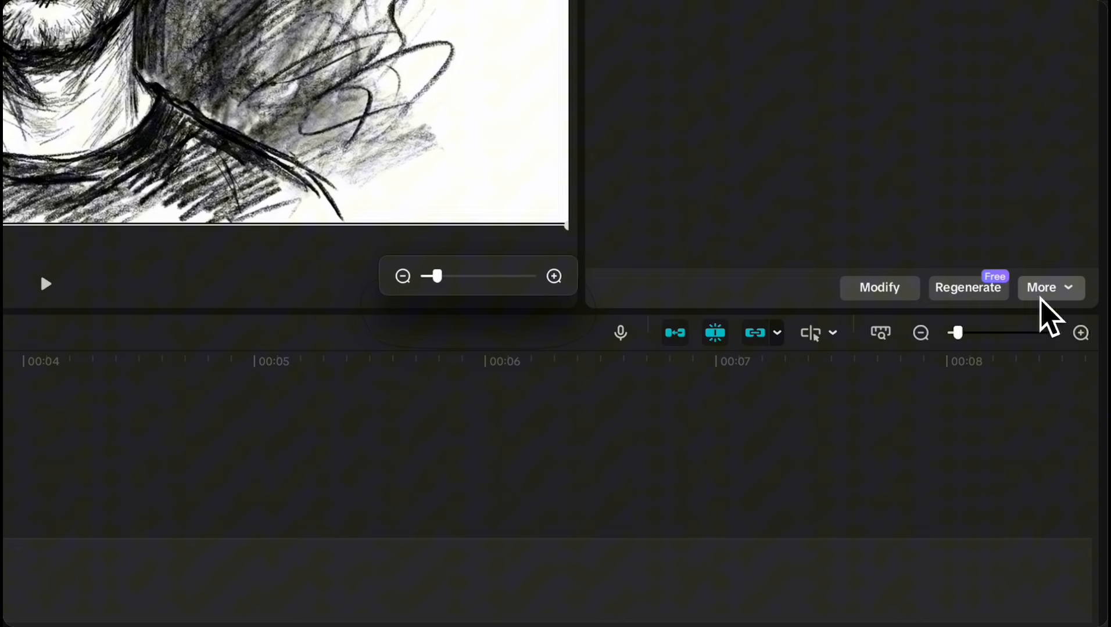
left_click(1050, 288)
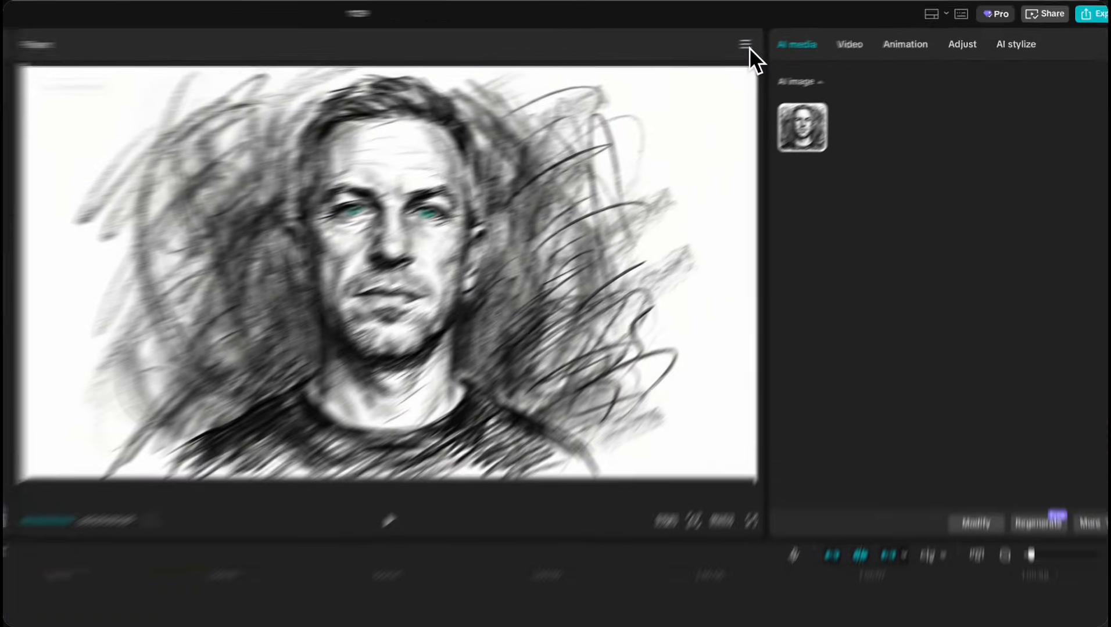
left_click(744, 43)
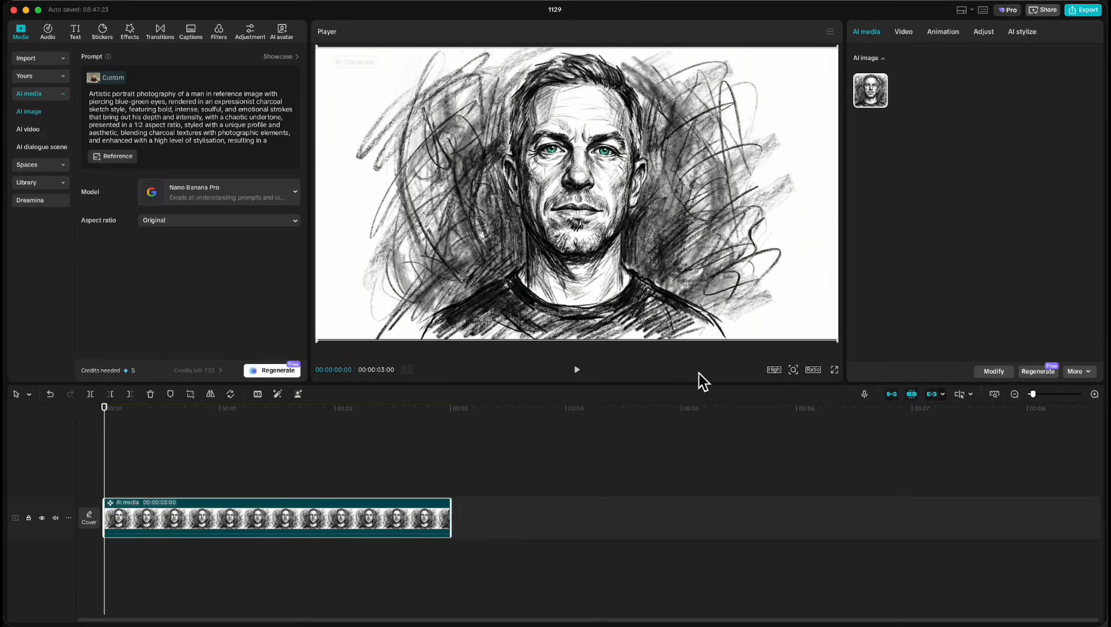
mouse_move(372, 247)
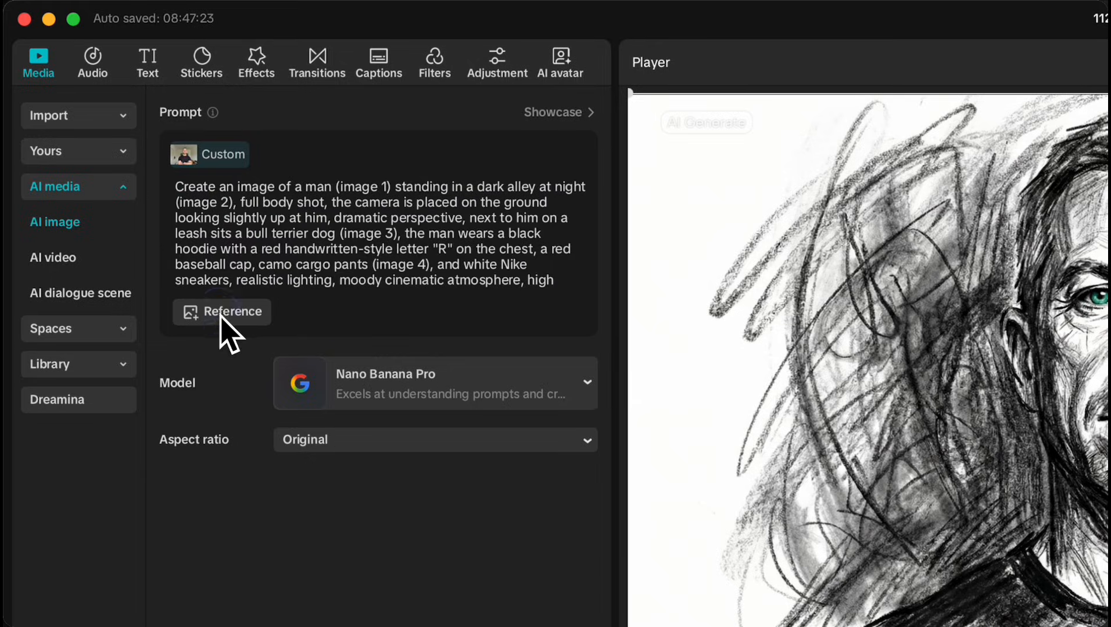
Step: Add reference images 2, 3 and 4 to the alley prompt and set the output to 16:9
left_click(222, 311)
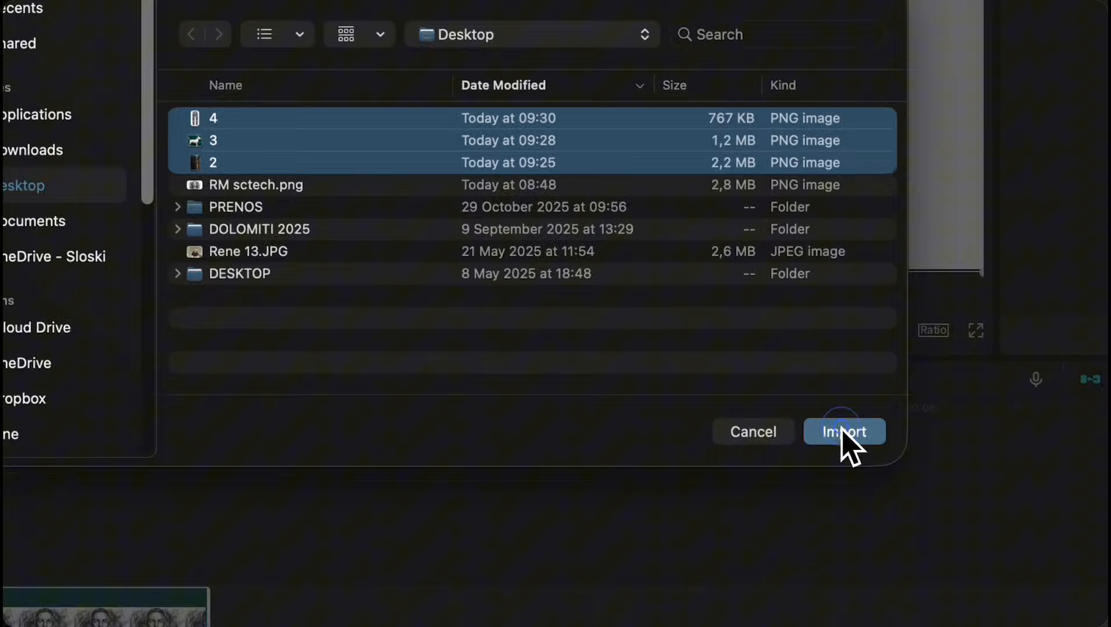
left_click(844, 431)
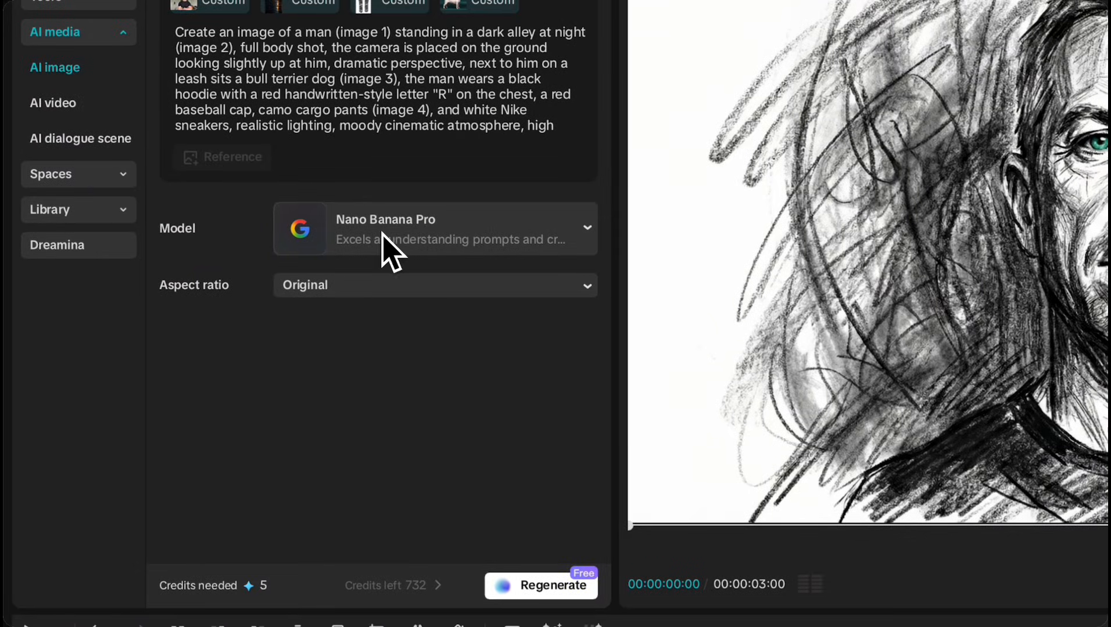
left_click(433, 285)
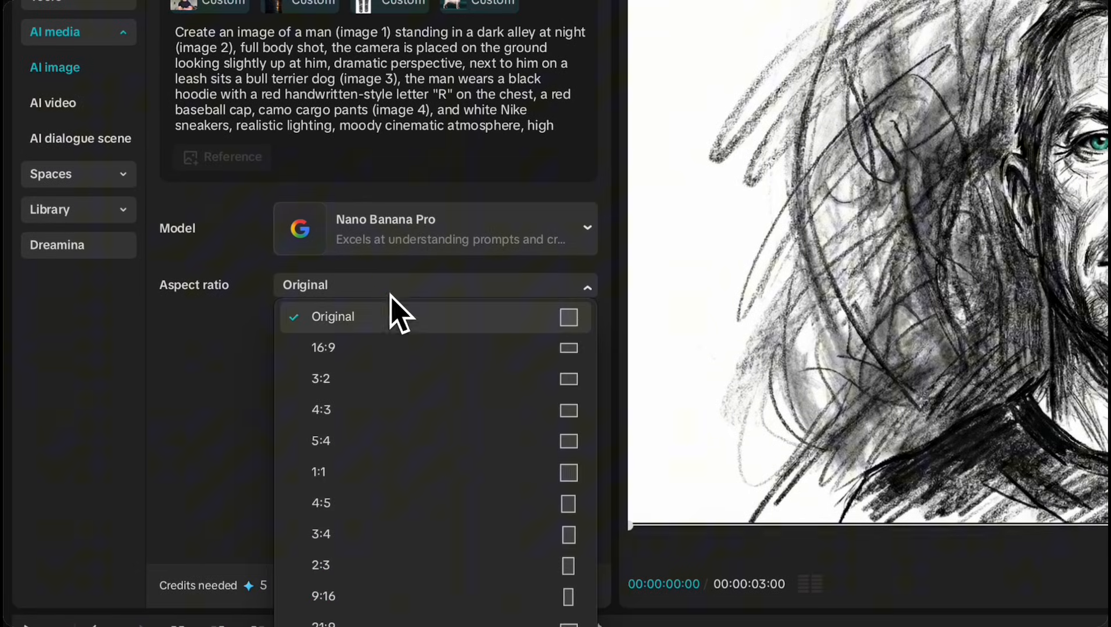
left_click(323, 348)
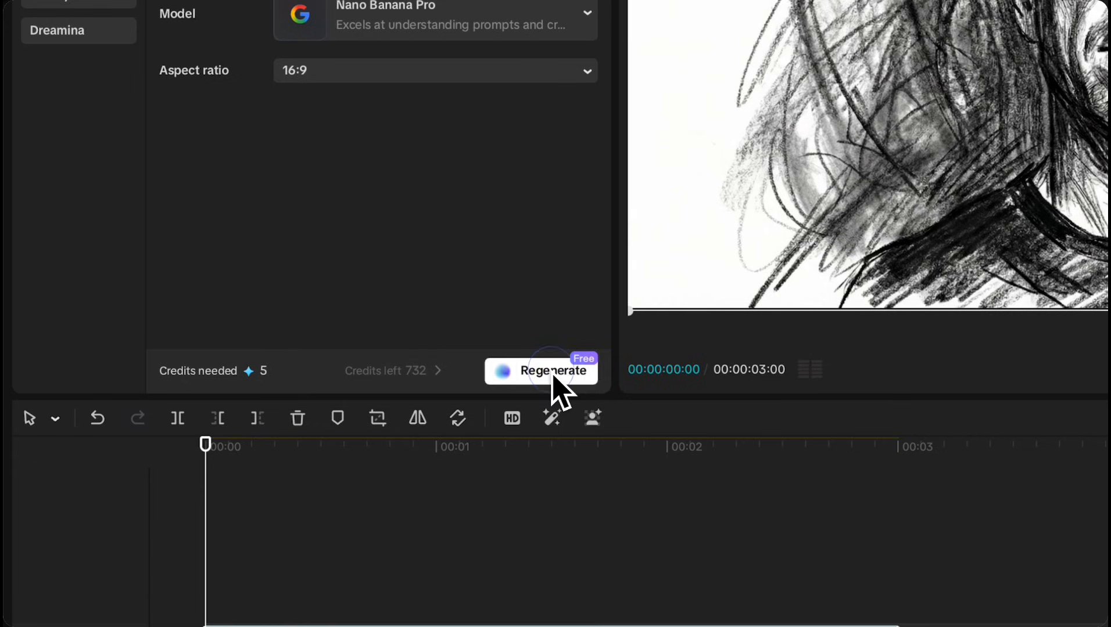
Step: Regenerate to produce the man-with-bull-terrier alley scene as the timeline clip
left_click(551, 370)
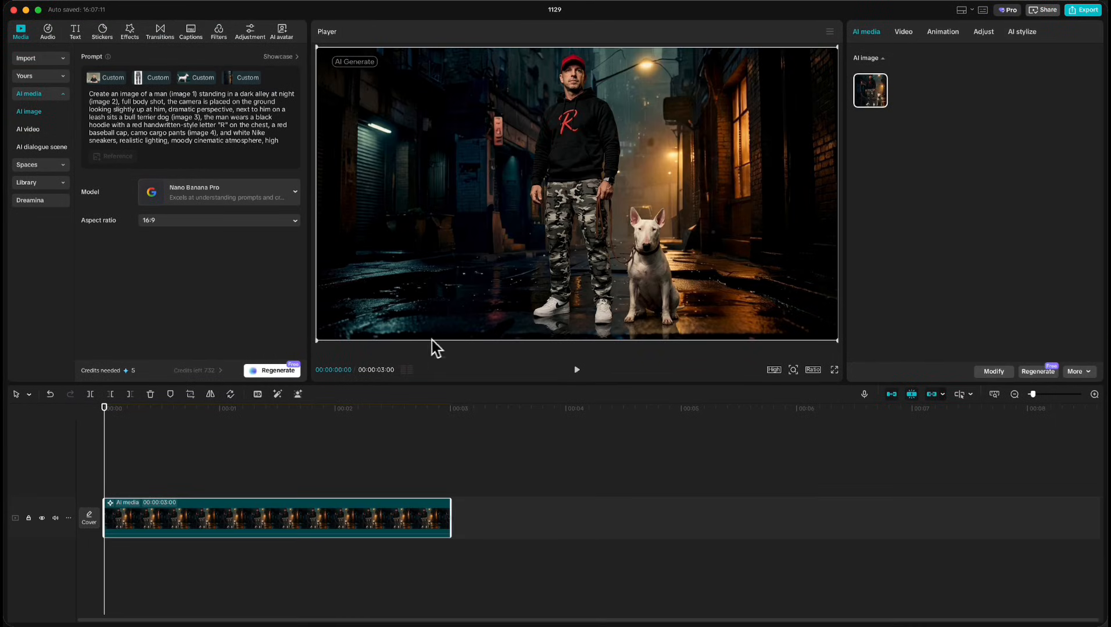
mouse_move(699, 359)
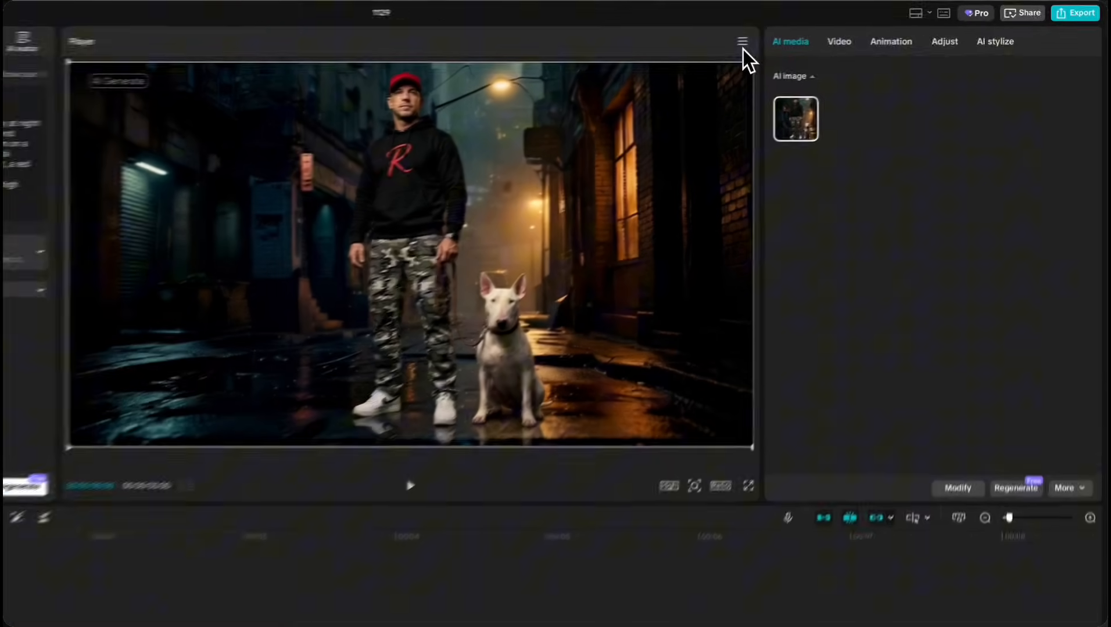
left_click(1074, 12)
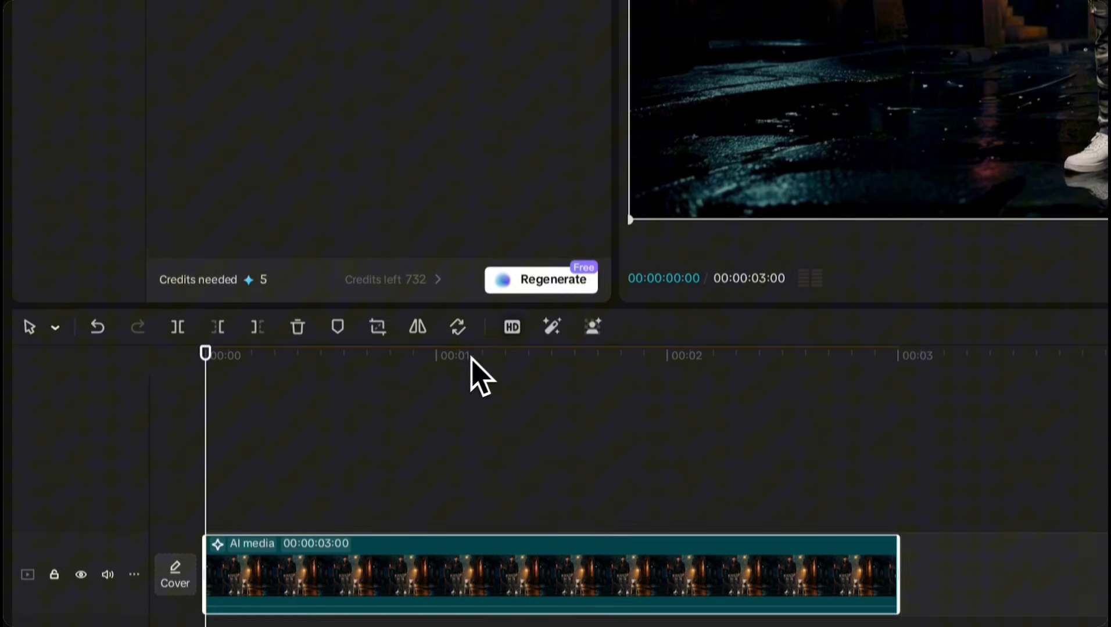
Step: Regenerate the ALIENS EXIST boulder image, use its second variant for the clip and zoom in on the carved text
left_click(542, 278)
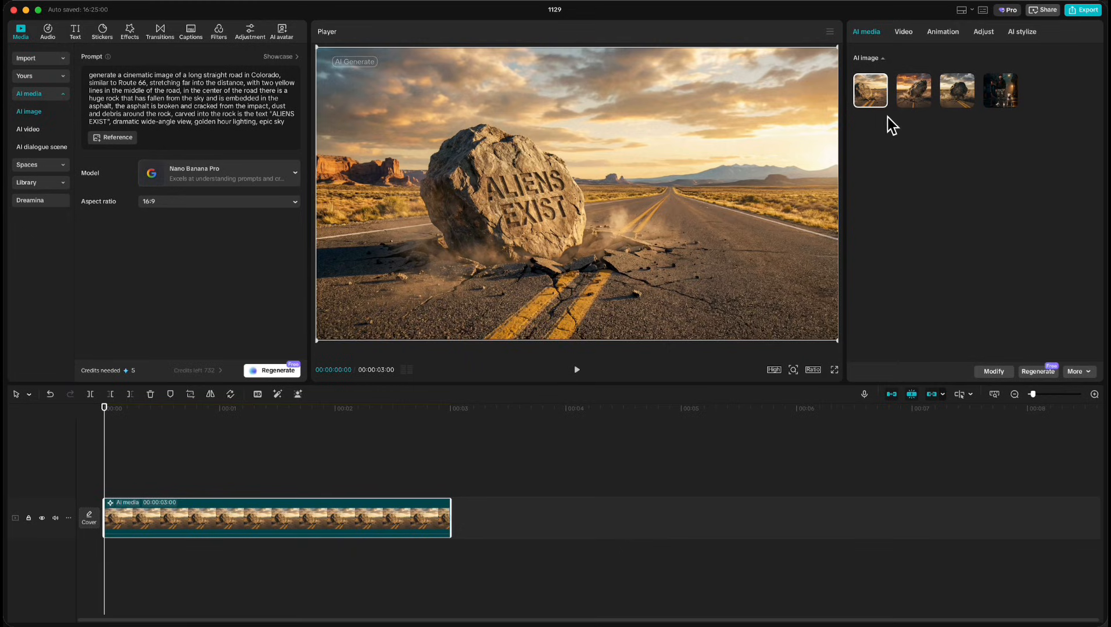
left_click(913, 90)
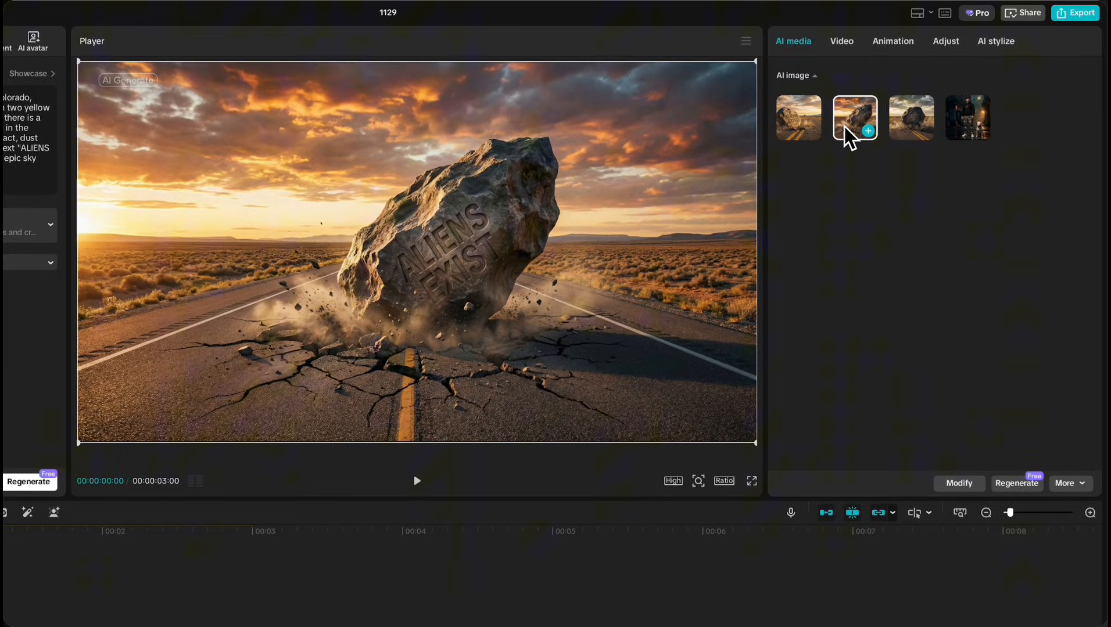
left_click(911, 117)
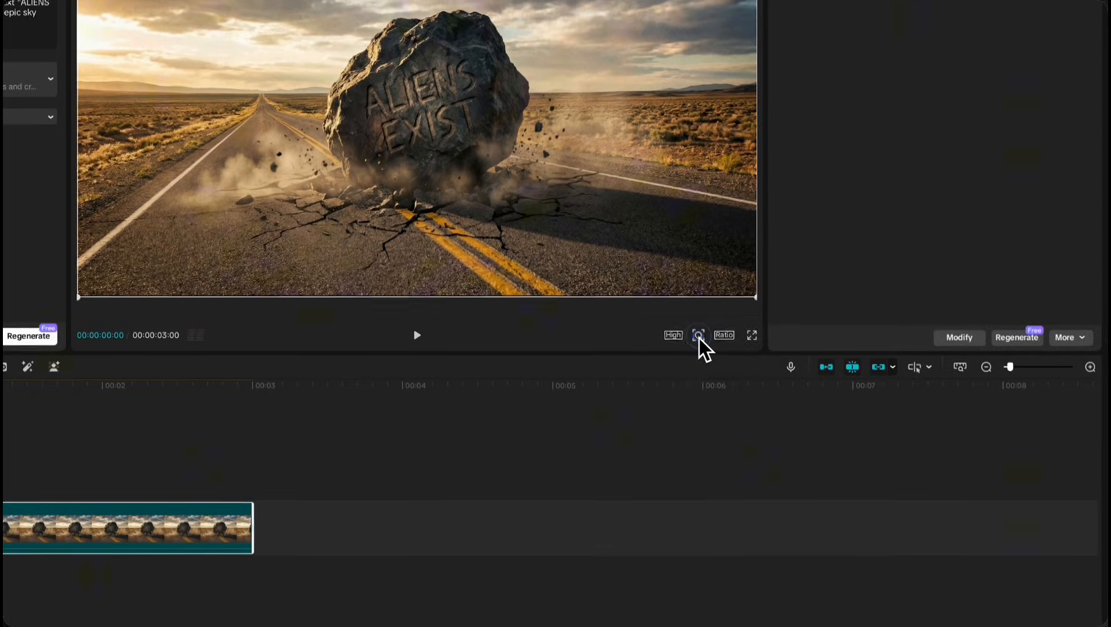
left_click(698, 334)
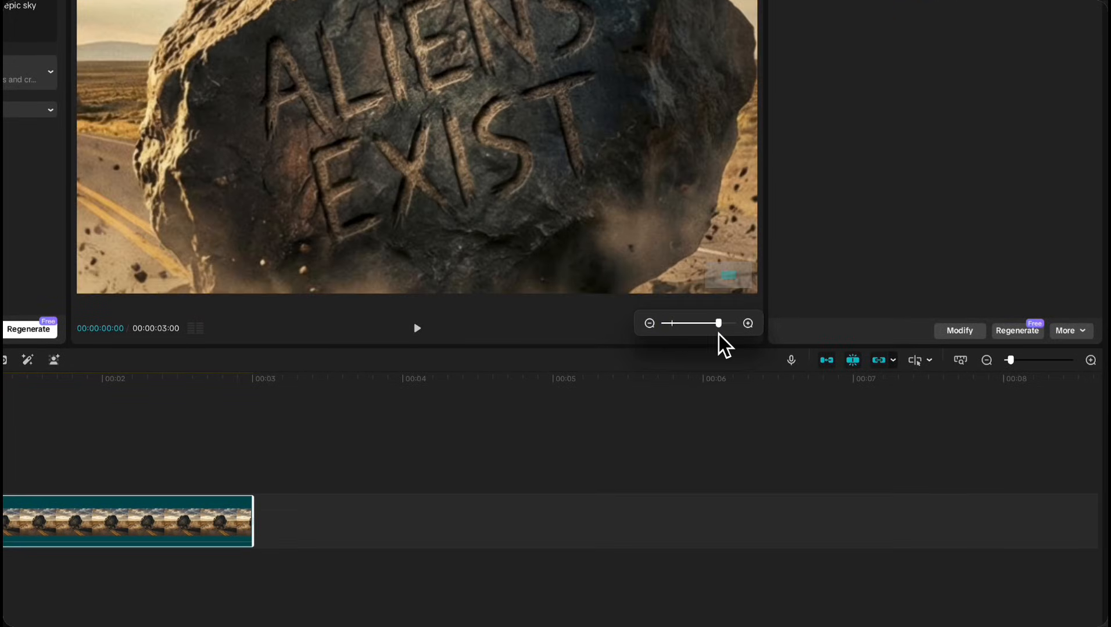